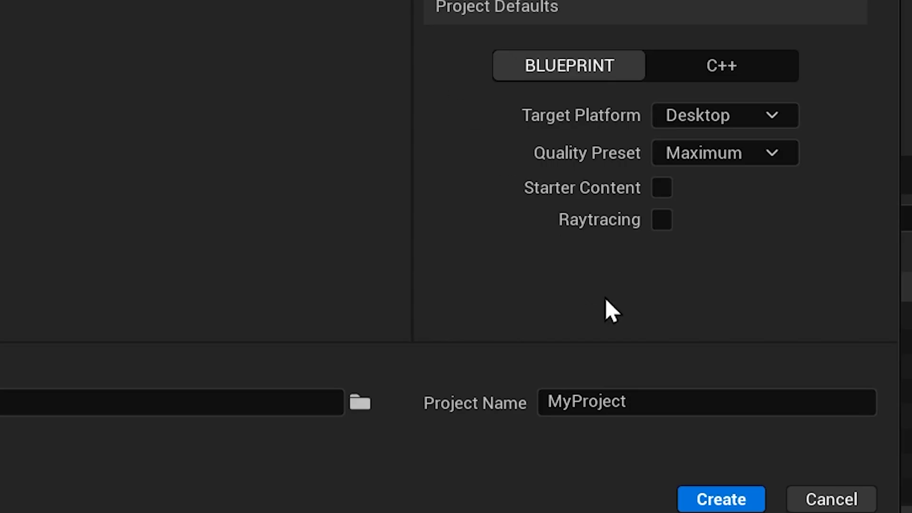
Create a Blueprint First Person project with Desktop and Maximum quality settings
click(720, 498)
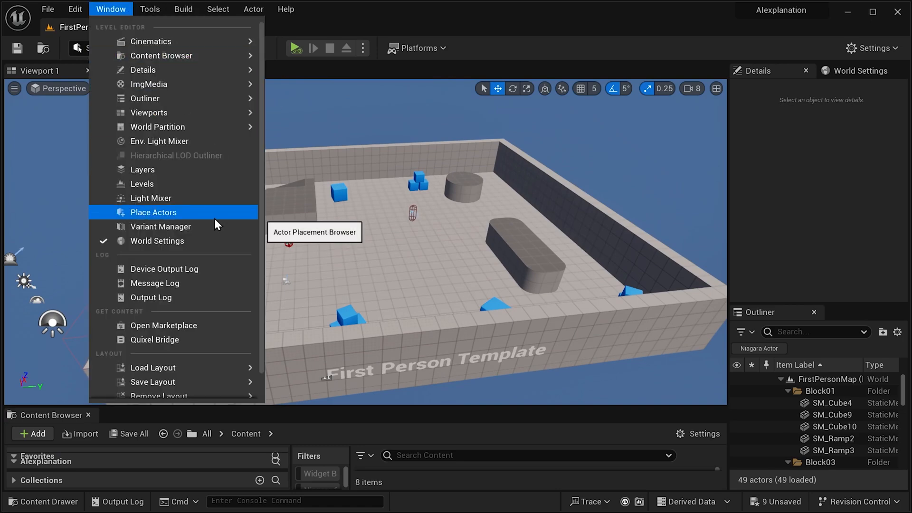
Create an AI folder under Content and open it, ready for new assets
click(154, 211)
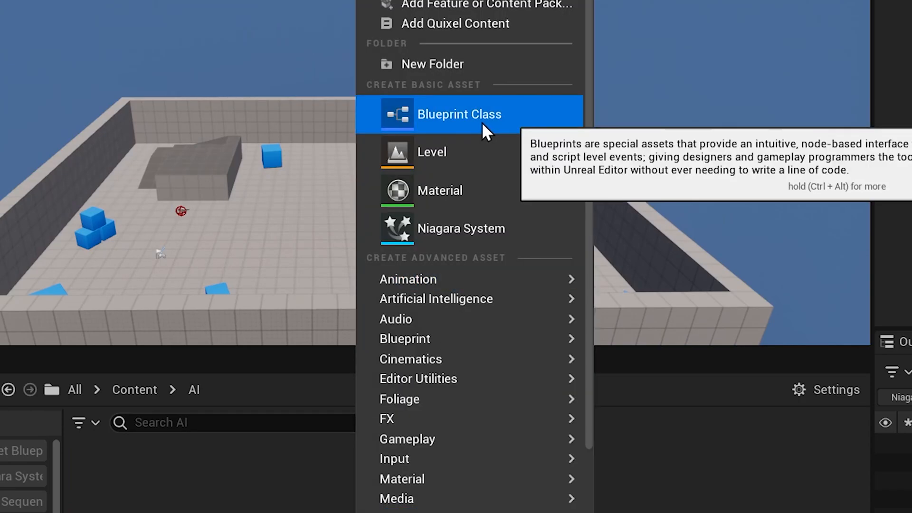
Create Character blueprints BC_EnemyType0–2 with a Cone static mesh rotated -90°
click(459, 114)
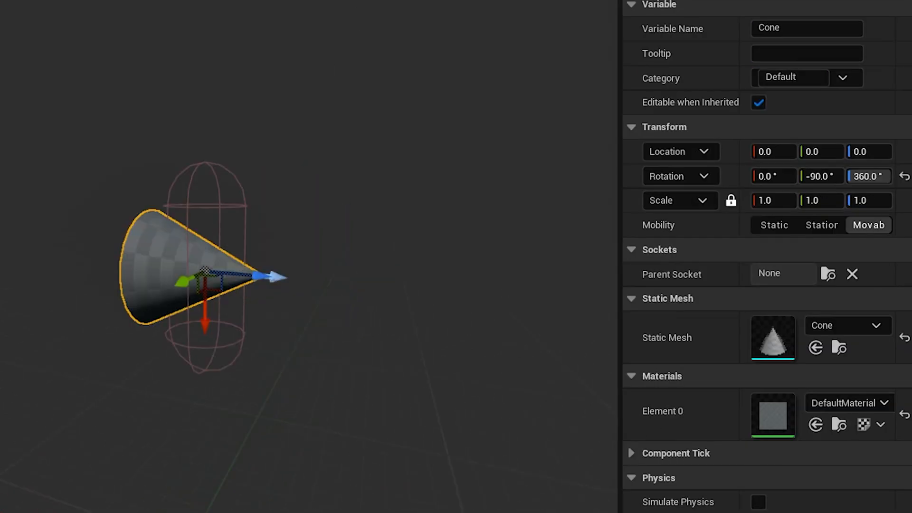
click(845, 402)
text(paw)
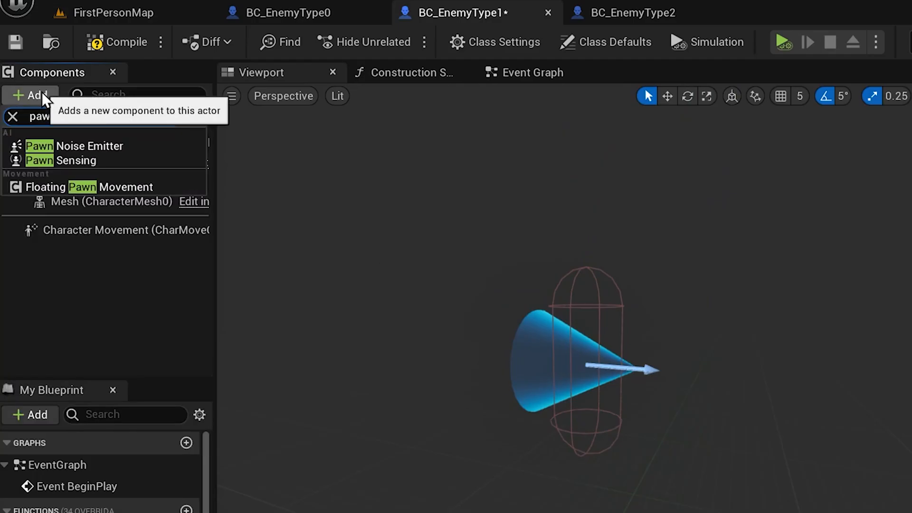
Add a Pawn Sensing component with Sight Radius 1000 and an On See Pawn event
click(83, 161)
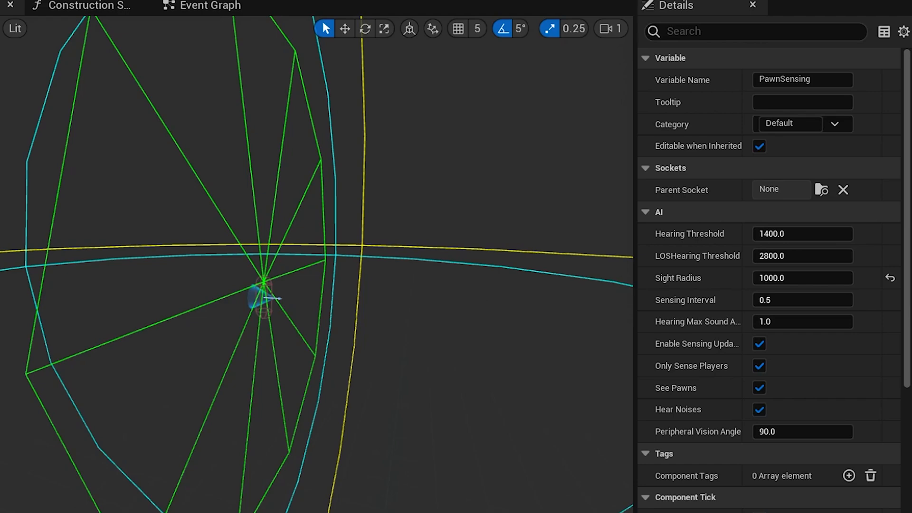
scroll(down, 3)
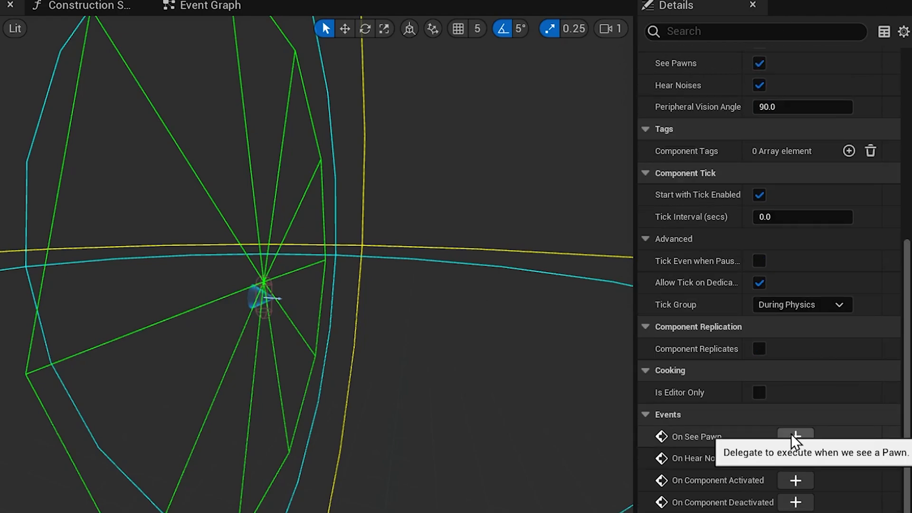
click(794, 436)
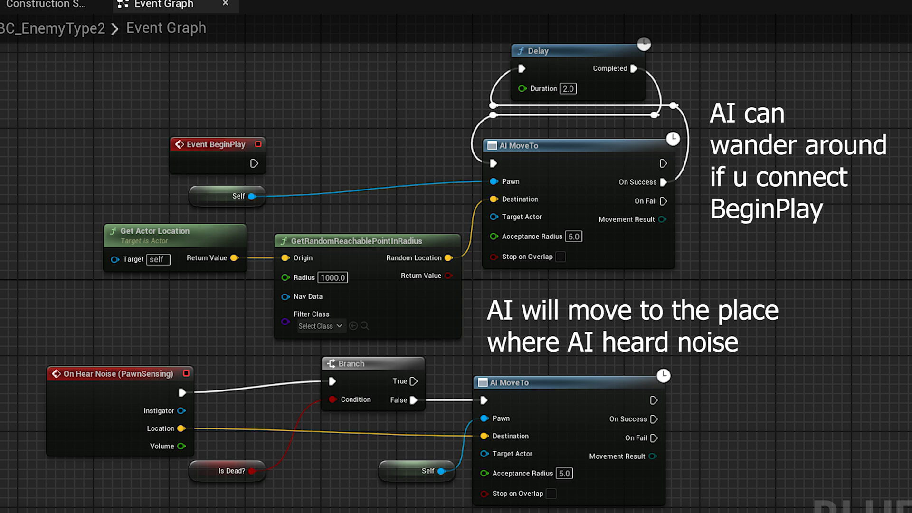
Give BC_EnemyType2 random-point wandering and move-to-noise logic, then open BP_FirstPersonCharacter
click(154, 70)
text(pawn)
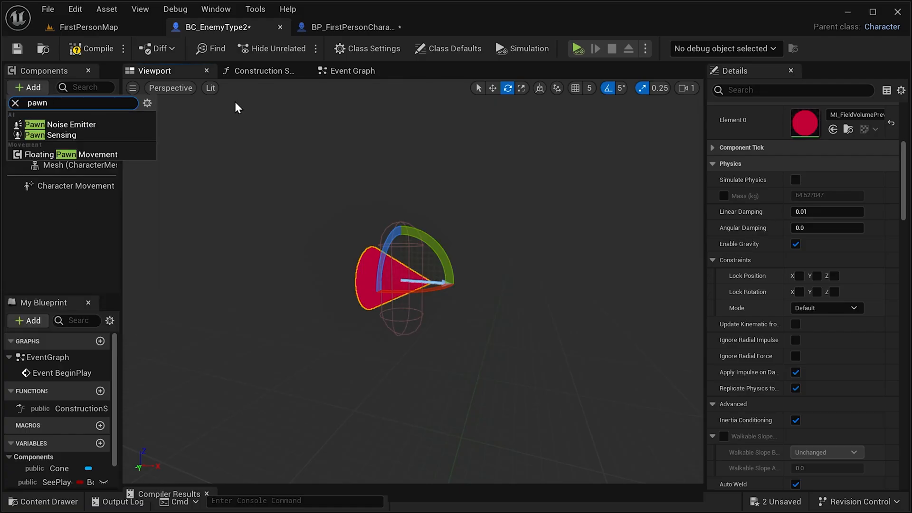
click(60, 134)
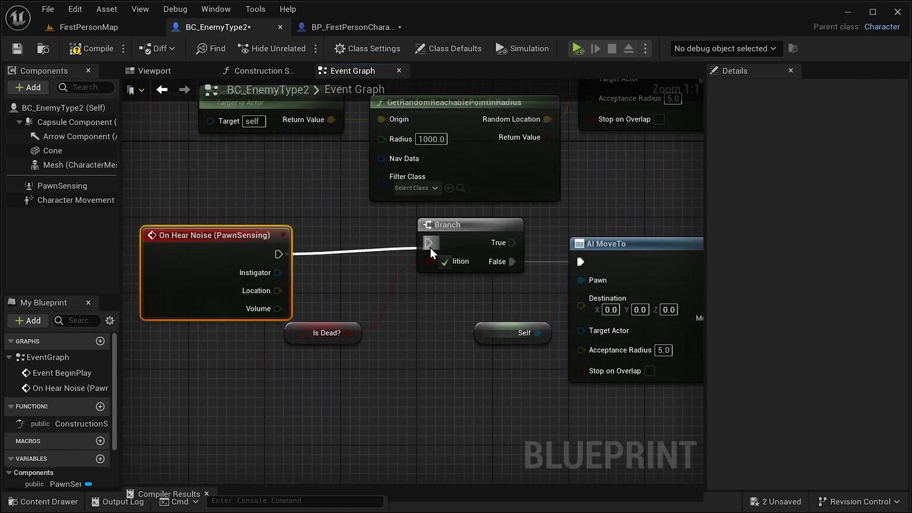
scroll(down, 3)
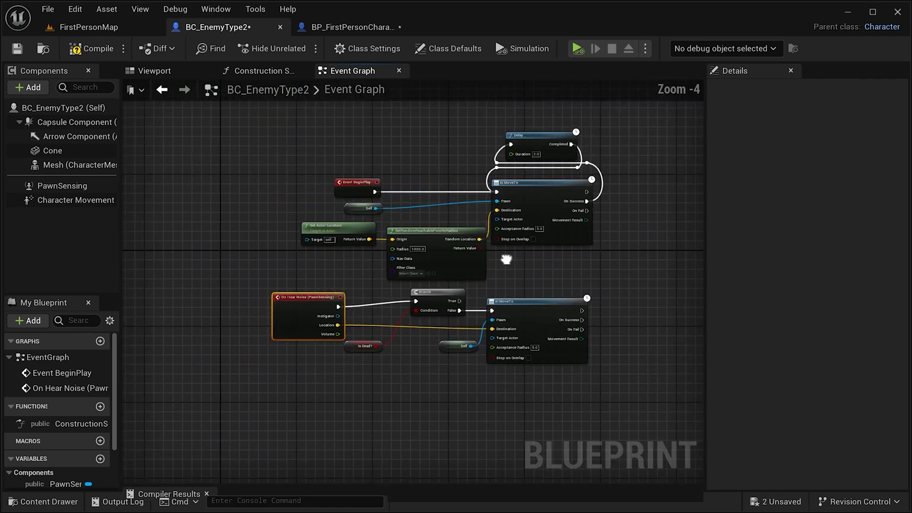
click(602, 26)
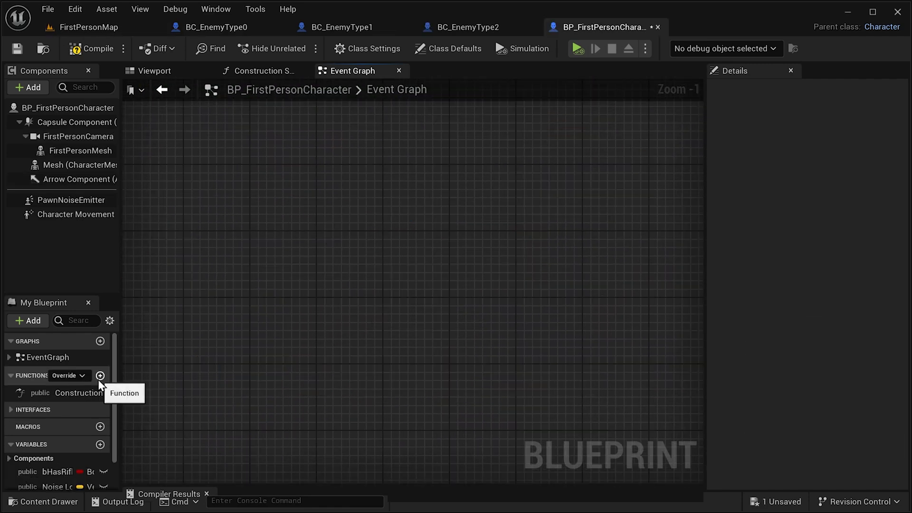
Add a Fire function called from the Left Mouse Button Pressed event
click(100, 375)
text(Fire)
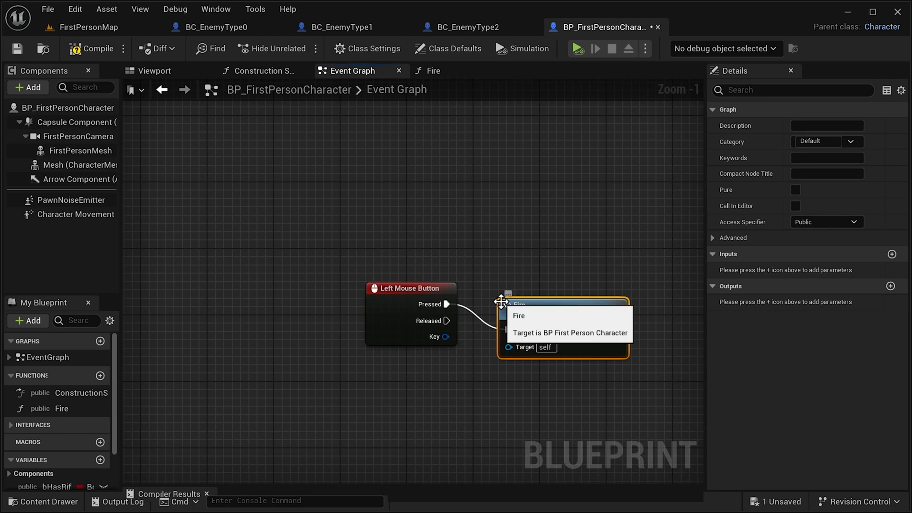
click(153, 70)
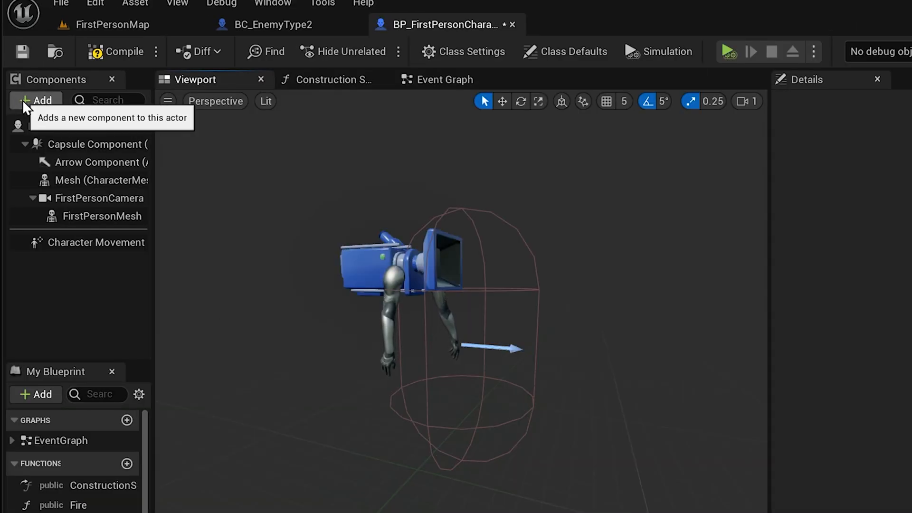
Add an auto-activated Pawn Noise Emitter, make Fire trace 2000 units and emit noise, then play
text(pp)
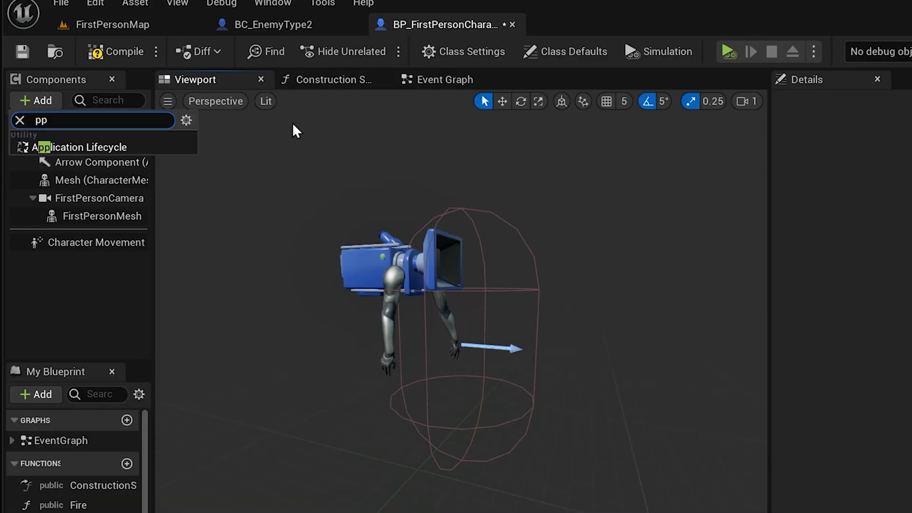
click(20, 120)
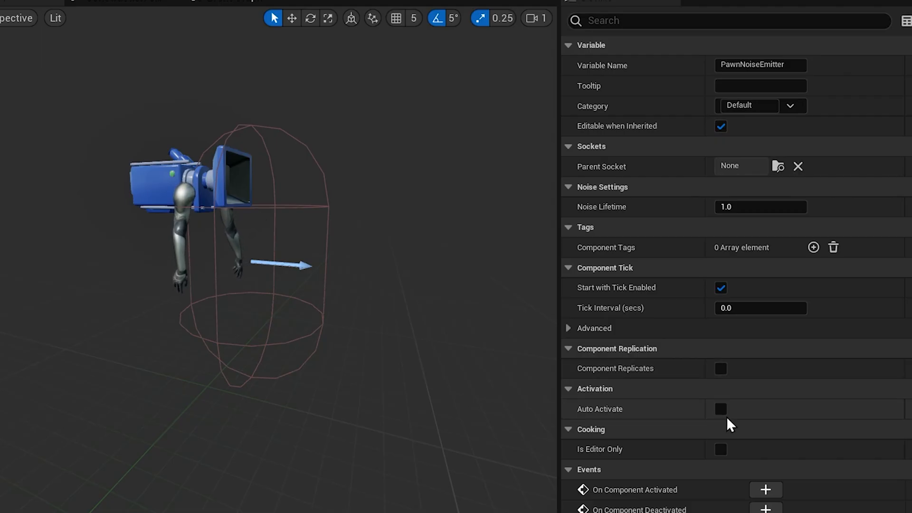
click(311, 72)
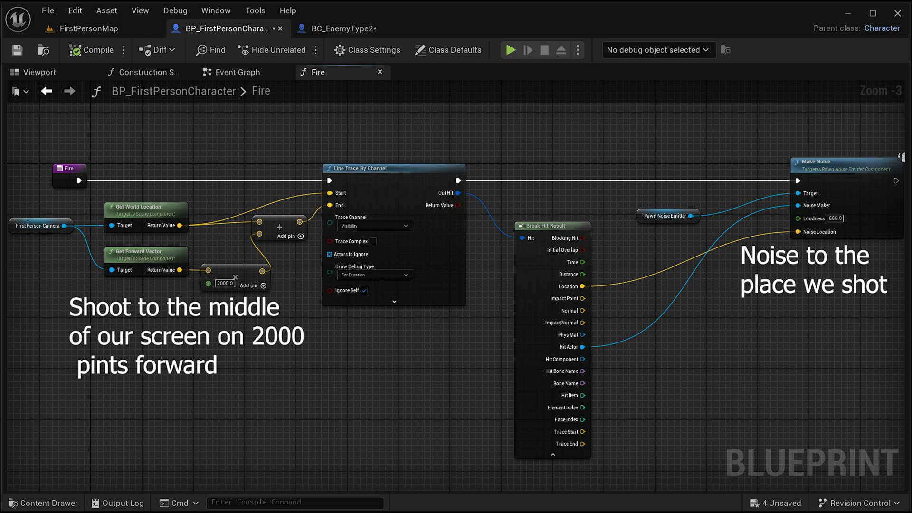
click(510, 50)
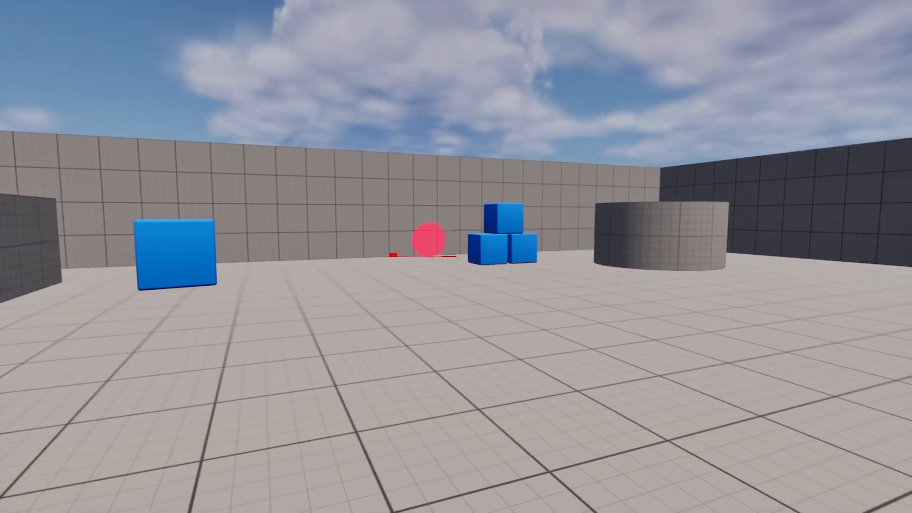